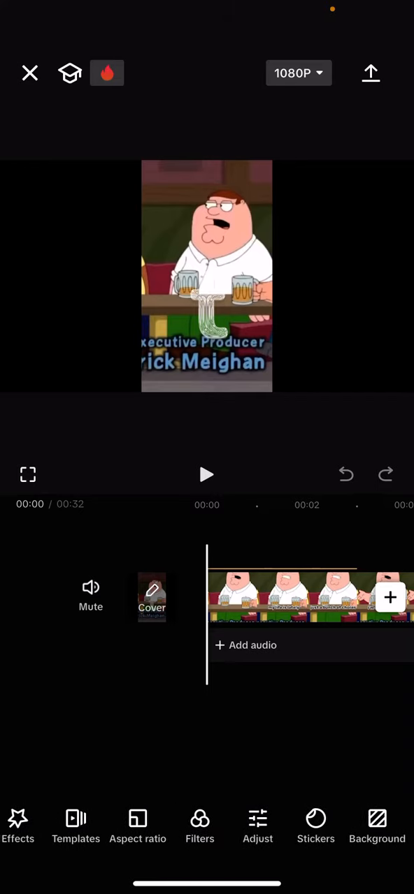
Step: Bring up the Stickers library from the bottom toolbar
{"action": "scroll", "scroll_direction": "left", "scroll_amount": 3}
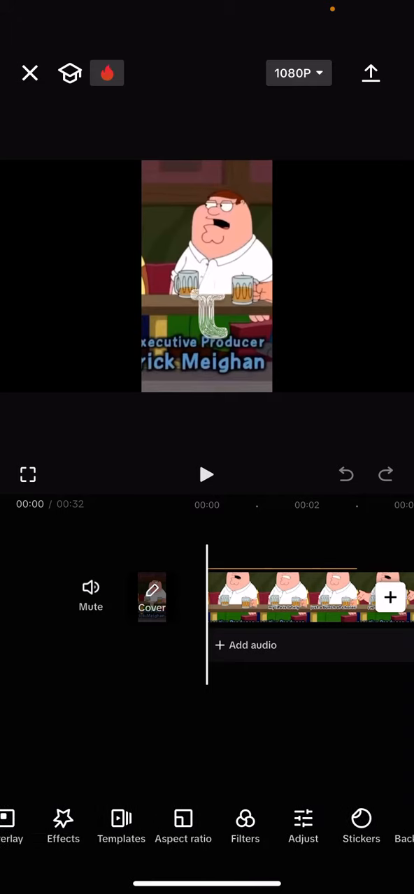
{"action": "left_click", "coordinate": [361, 827]}
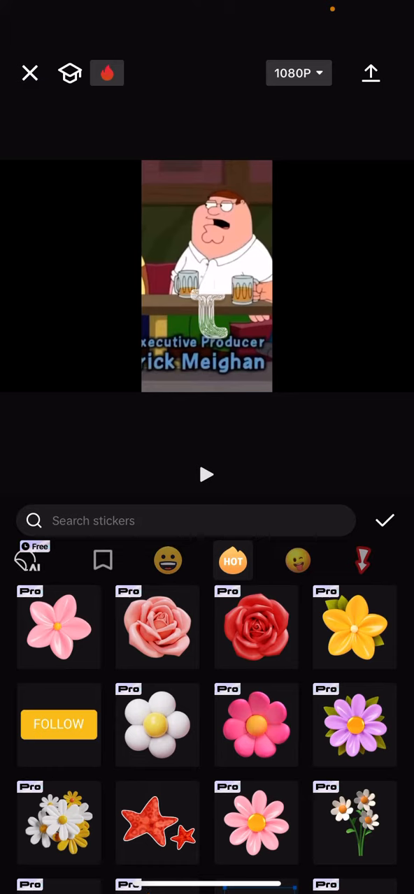
Step: Add the blue letter U sticker from the sticker panel onto the clip
{"action": "left_click", "coordinate": [59, 724]}
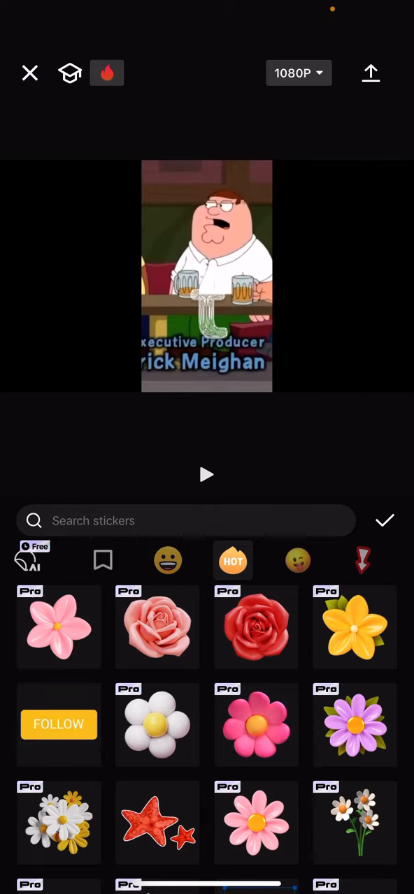
{"action": "left_click", "coordinate": [384, 520]}
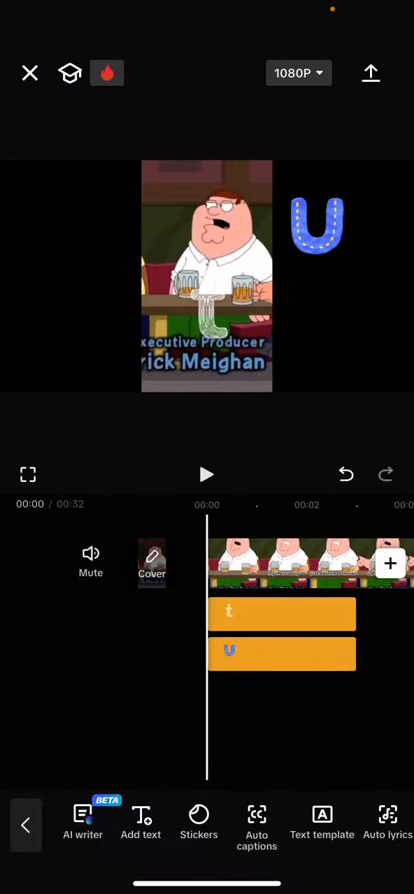
Step: Move the blue U sticker in the preview onto Peter Griffin's face
{"action": "left_click_drag", "start_coordinate": [316, 226], "coordinate": [207, 244]}
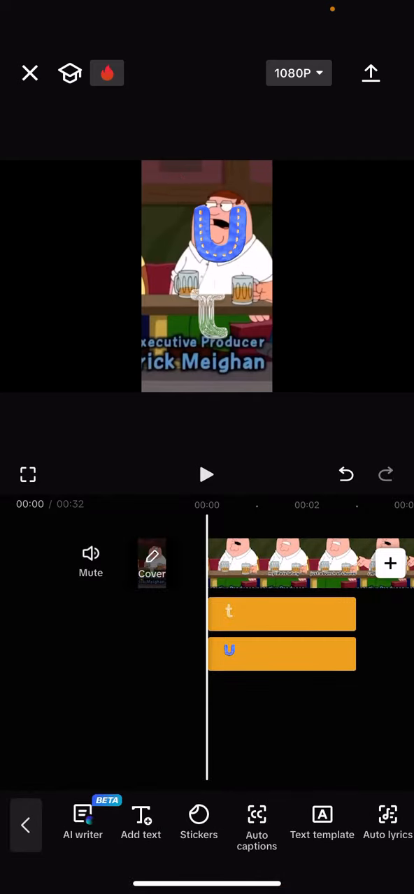